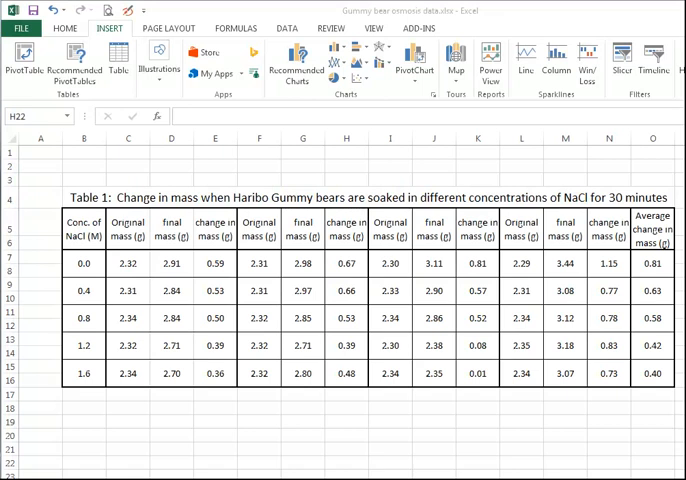
# - Select the NaCl concentration column B5:B10 including its heading
pyautogui.click(86, 234)
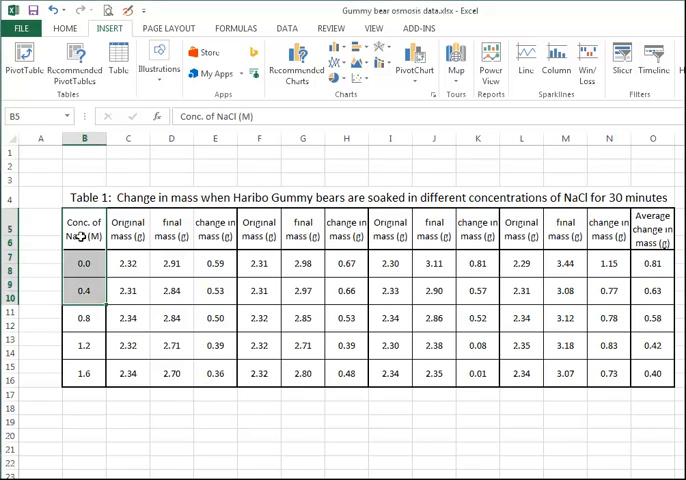
# - Add the Average change in mass column O5:O10 to the selection with Ctrl held
pyautogui.moveTo(86, 264); pyautogui.dragTo(86, 296)
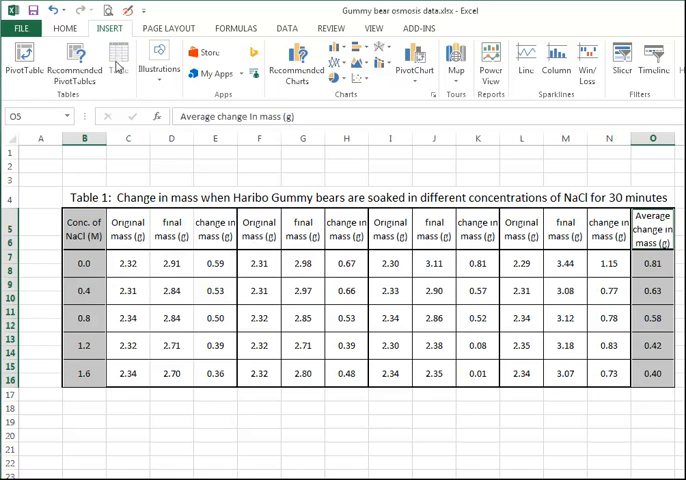
pyautogui.click(364, 68)
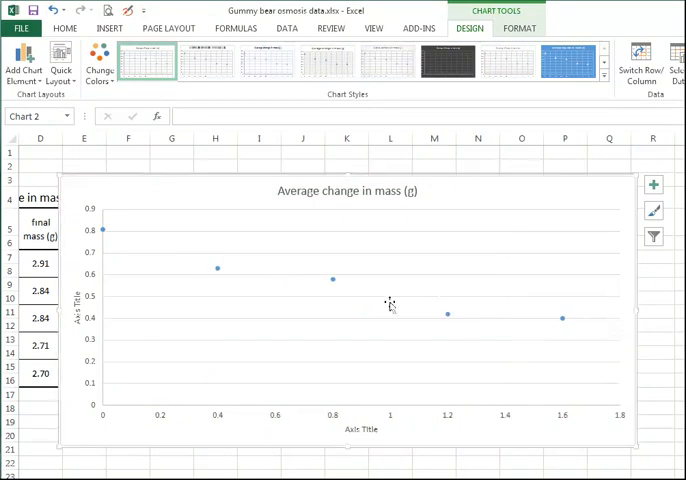
pyautogui.moveTo(478, 304)
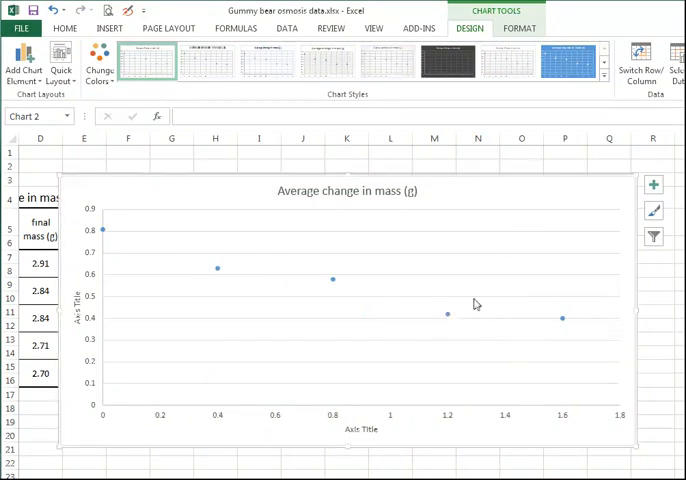